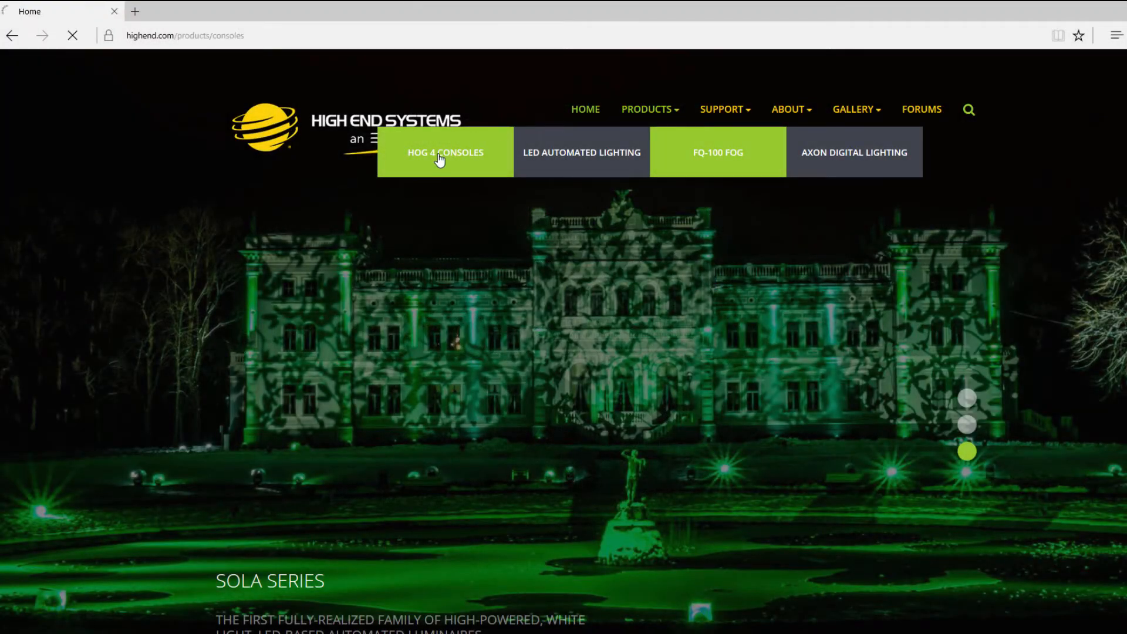
Step: Download the Visualizer Connectivity Driver v3.6.1 (b1440) msi from the Hog 4 Consoles software downloads
click(444, 152)
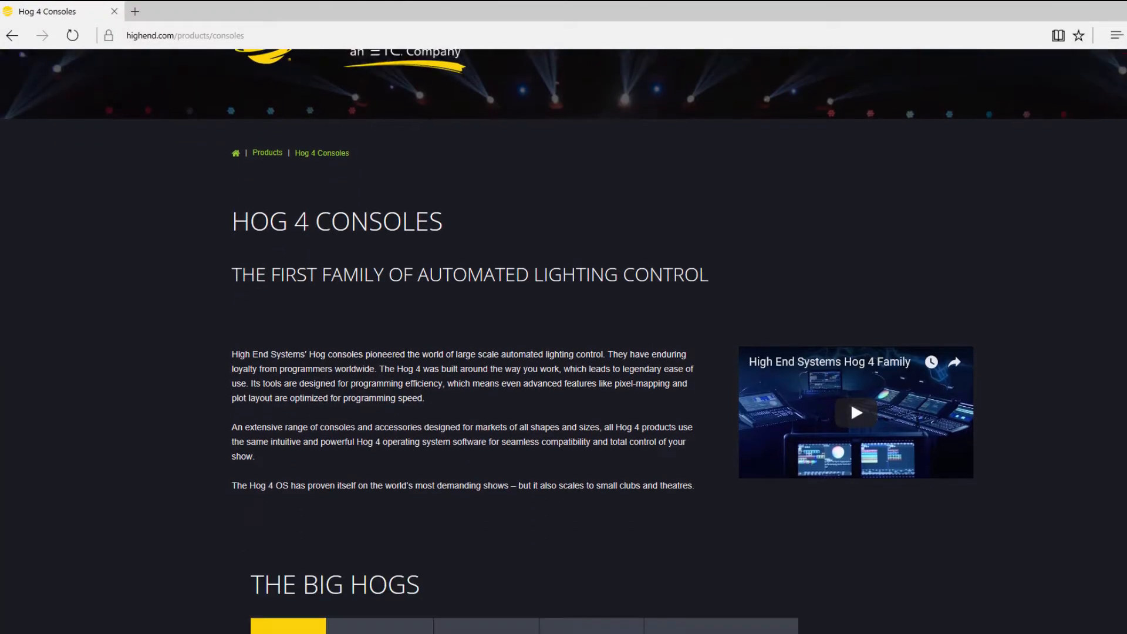
scroll(down, 3)
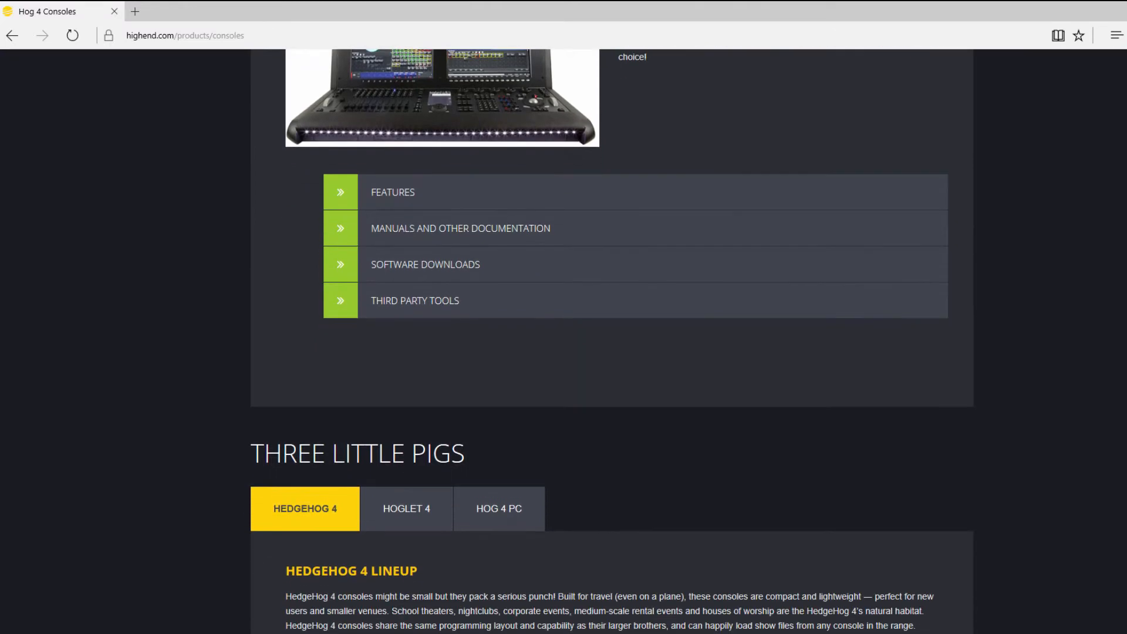
click(425, 263)
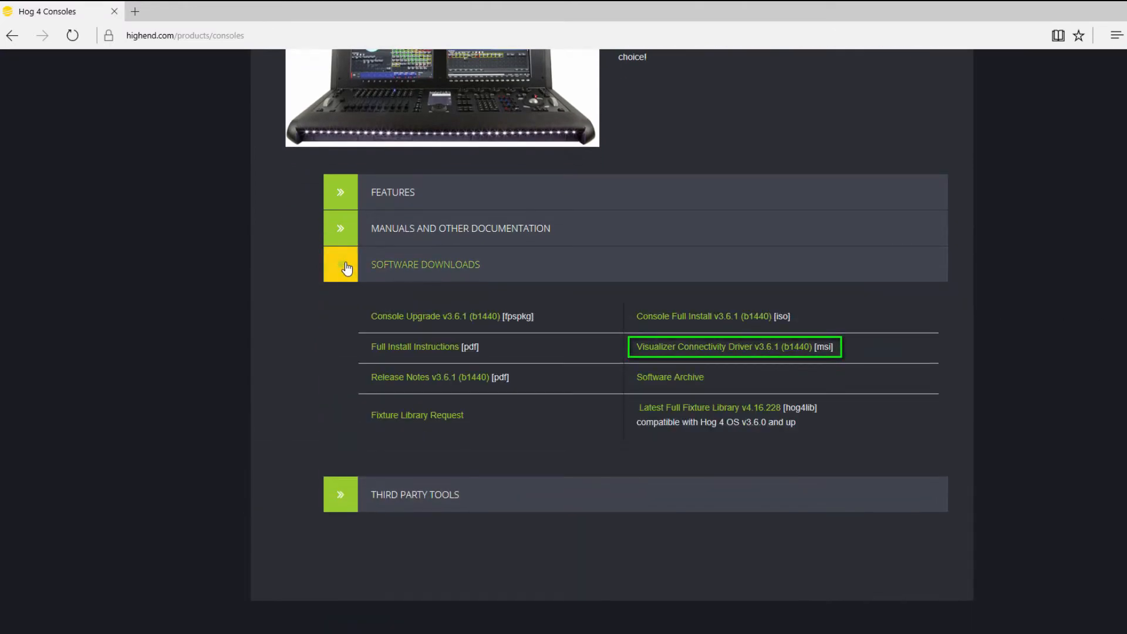
click(733, 347)
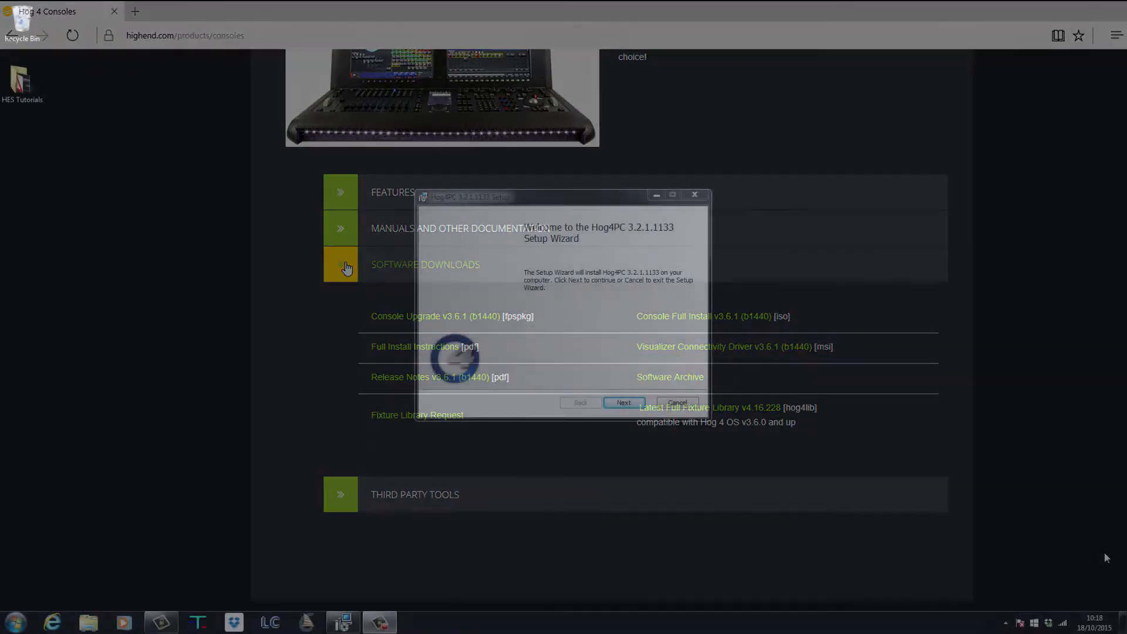
Step: Step through Hog4PC setup keeping Hog 4PC and Hog Visualizer Connectivity, skipping the Elo touchscreen drivers
click(623, 402)
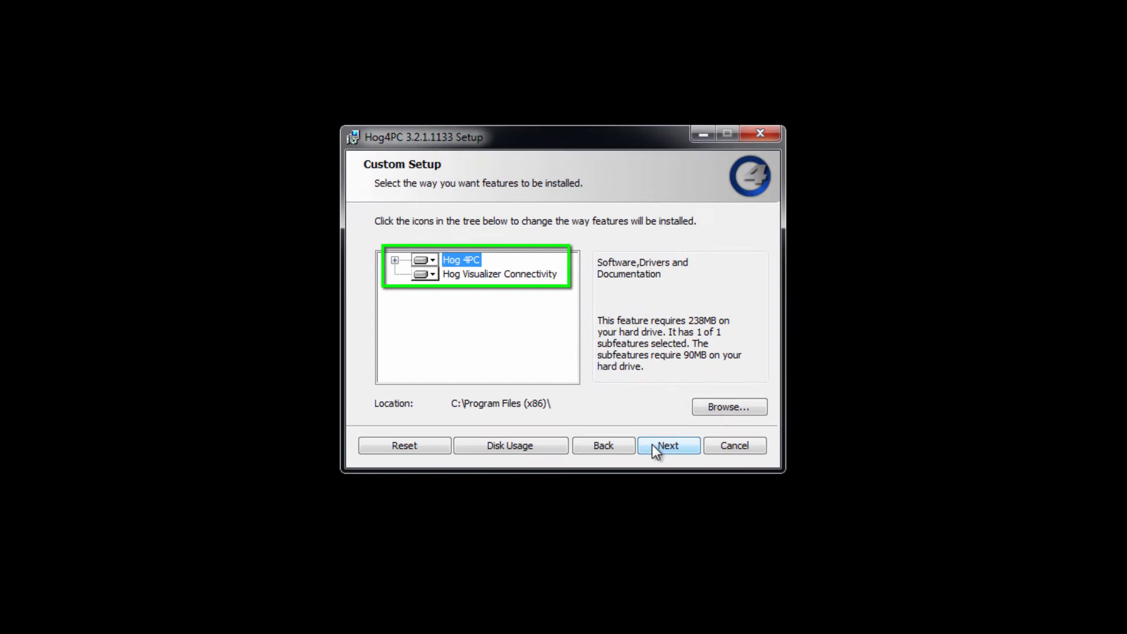
click(666, 445)
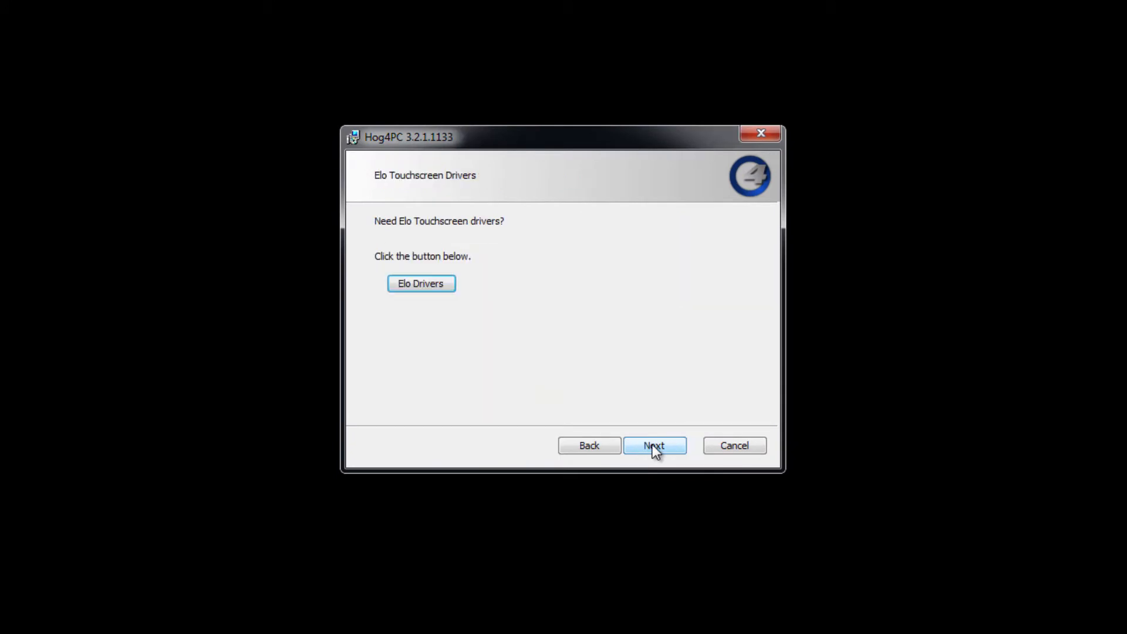
click(654, 445)
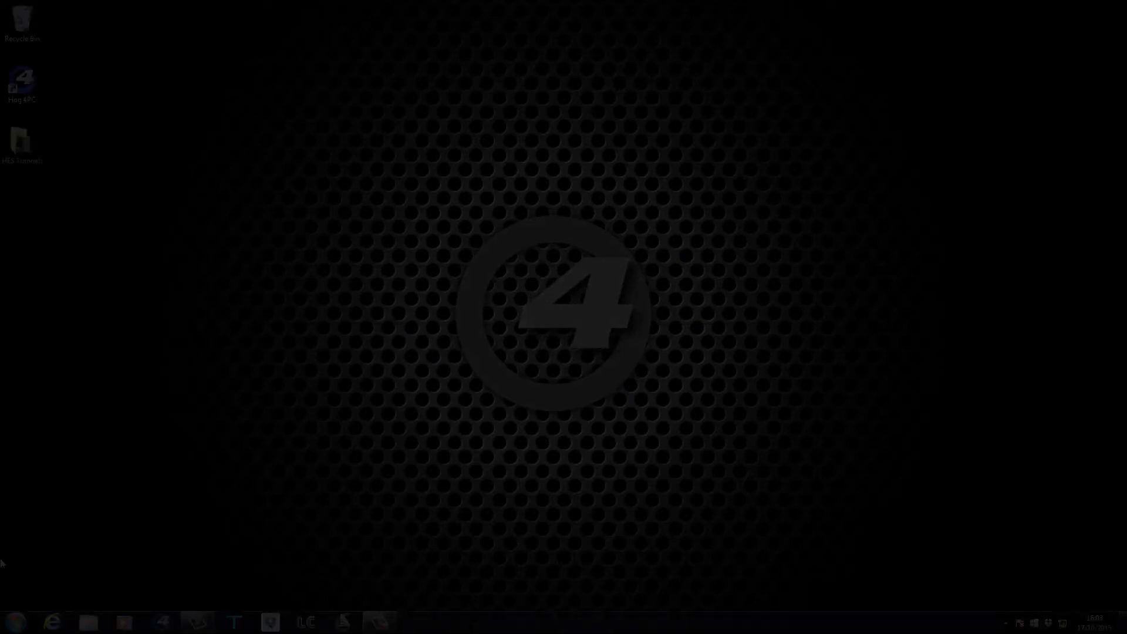
Step: Set the Local Area Connection's IPv4 to static 10.0.0.2 with subnet mask 255.0.0.0 via Control Panel
click(13, 621)
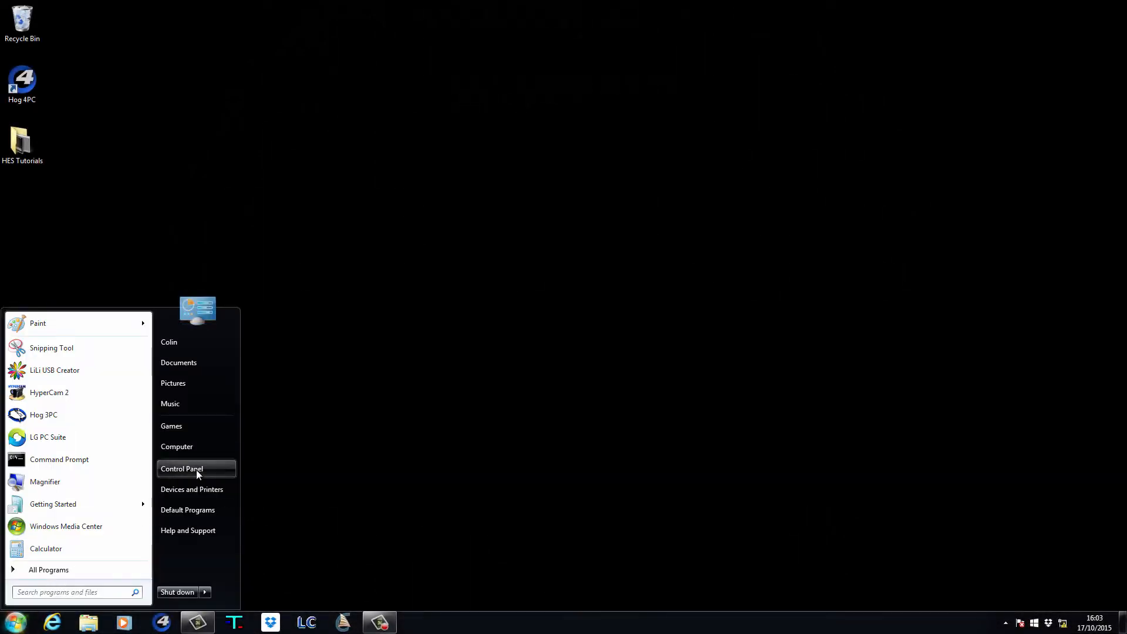
click(182, 468)
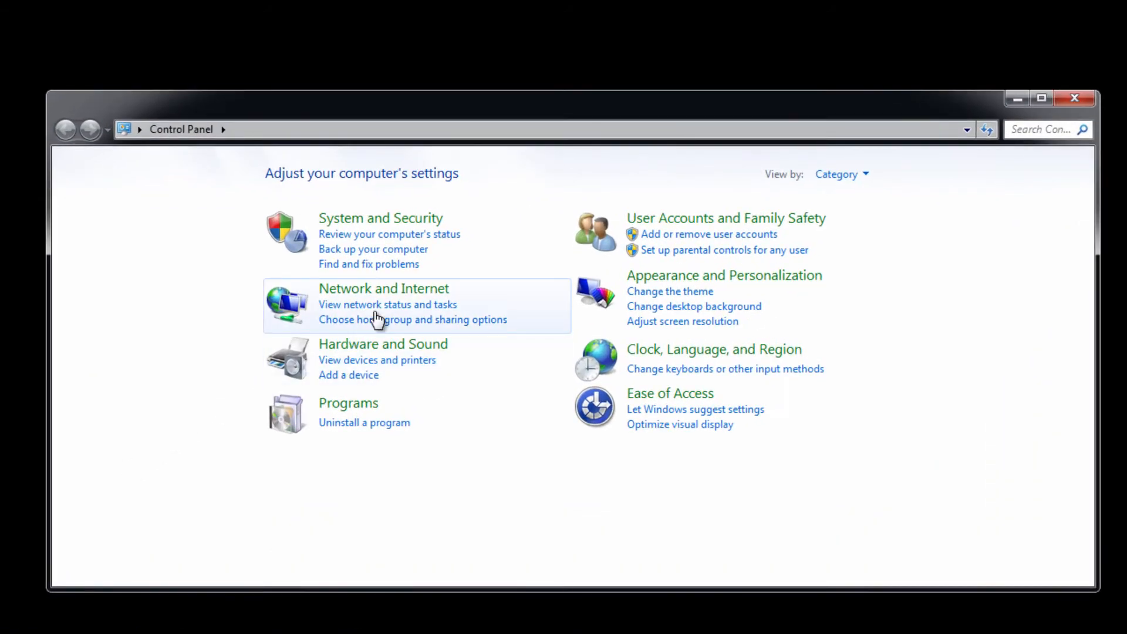
click(386, 304)
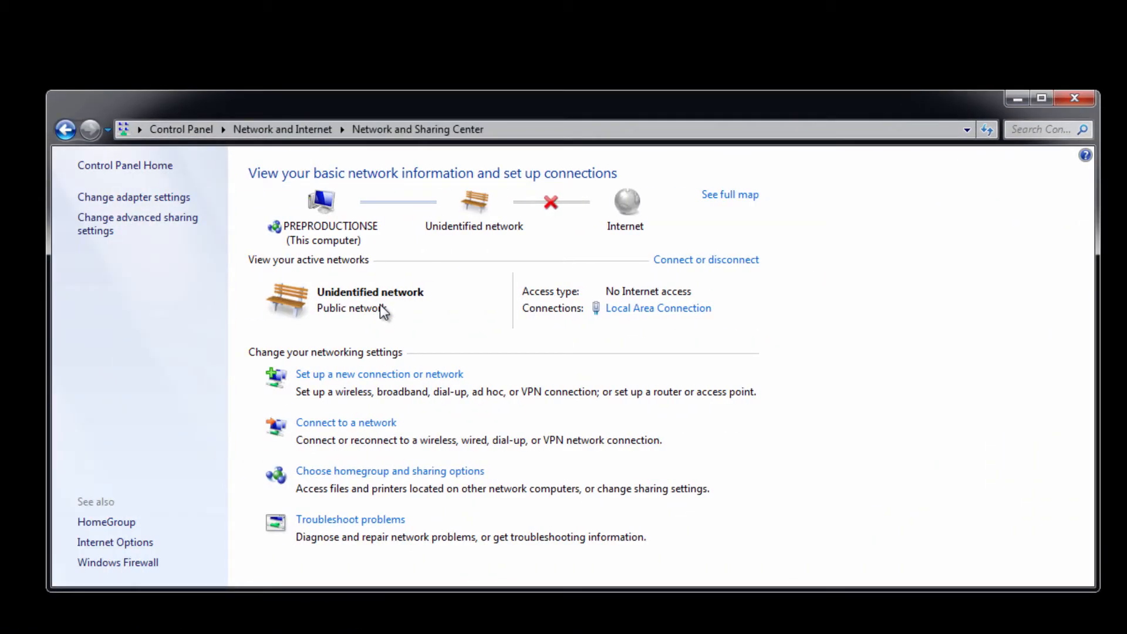
mouse_move(667, 320)
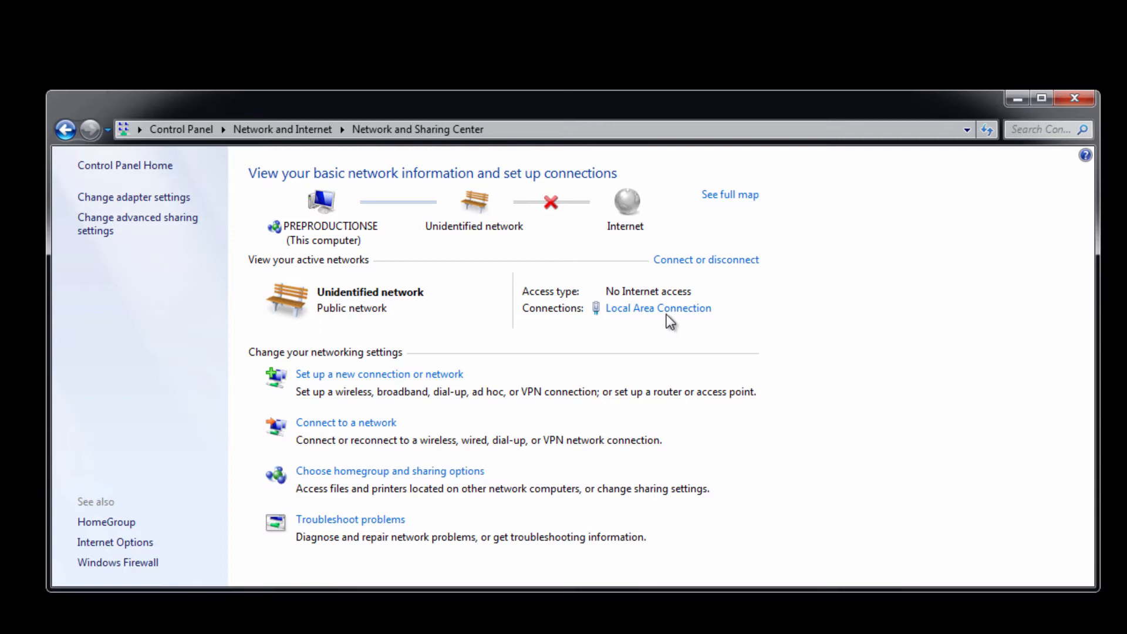
click(658, 308)
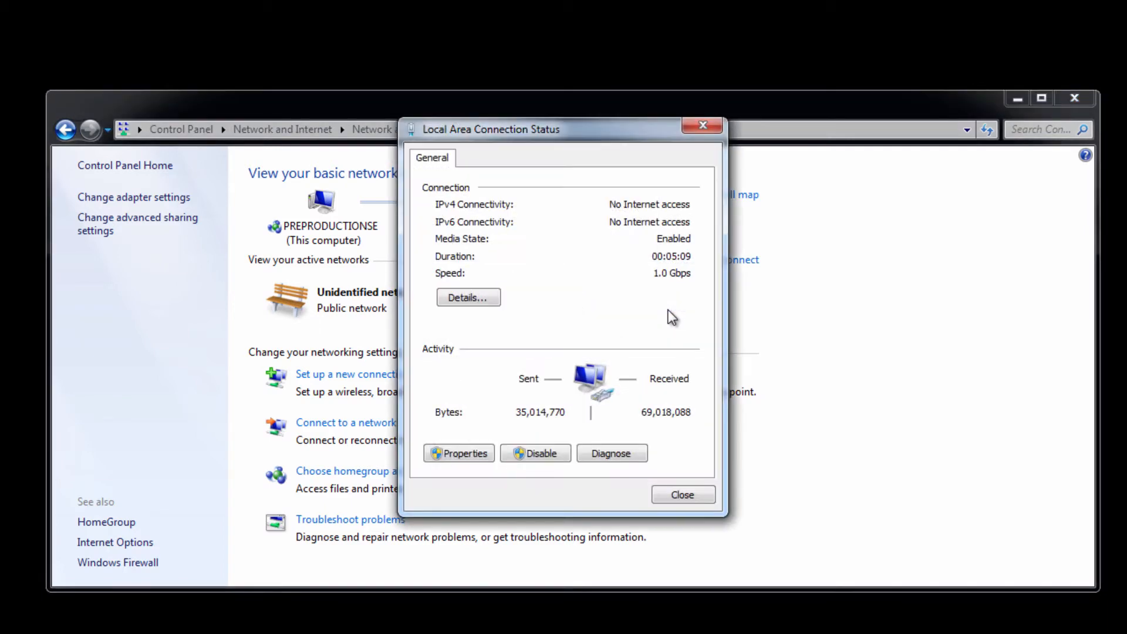
click(459, 453)
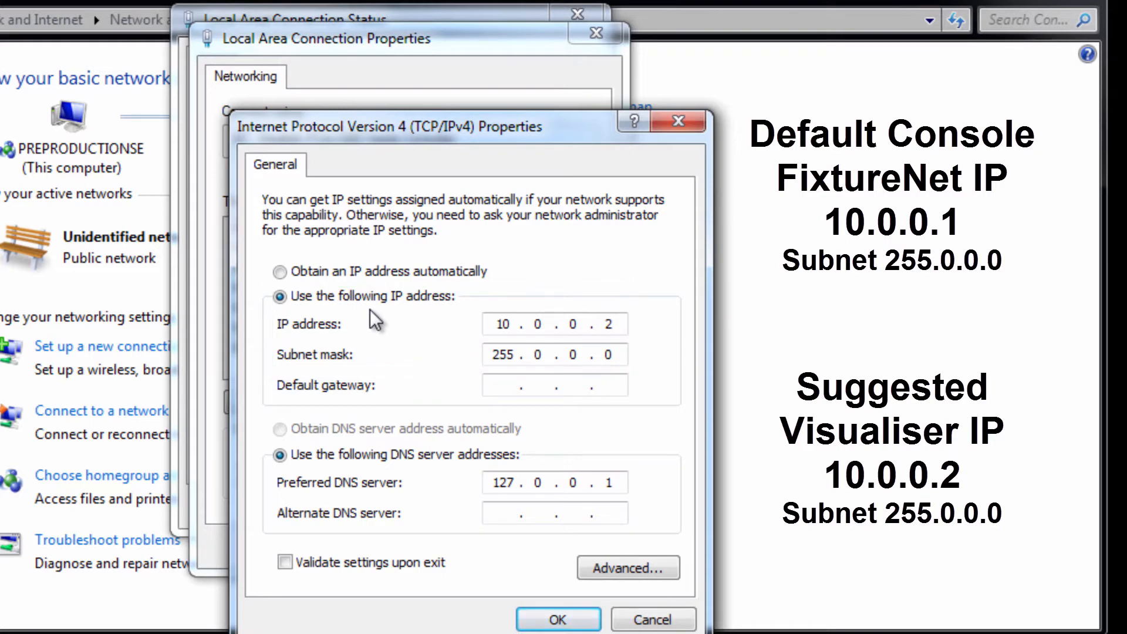
click(558, 618)
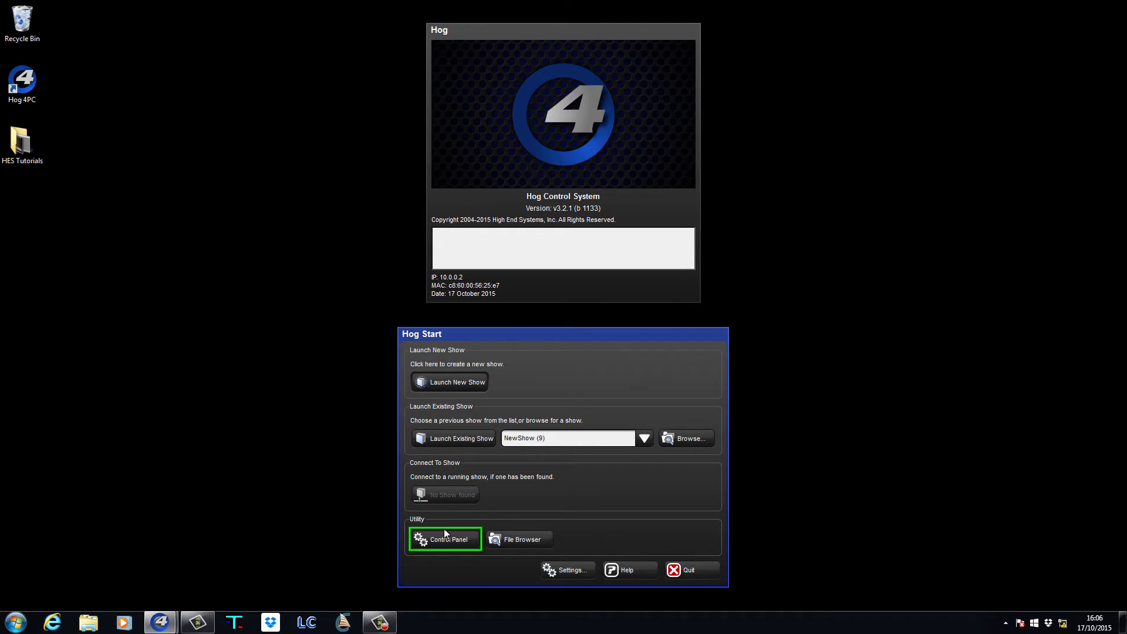
Step: Switch the FixtureNet adapter to Use default IP settings in Hog's control panel and apply it
click(444, 539)
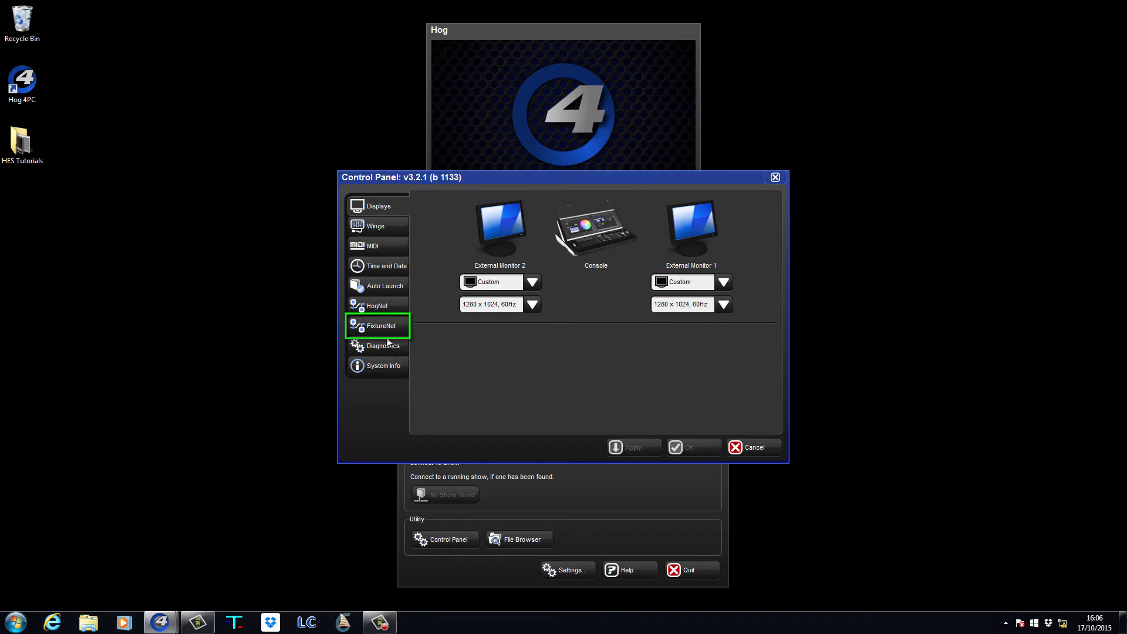
click(377, 326)
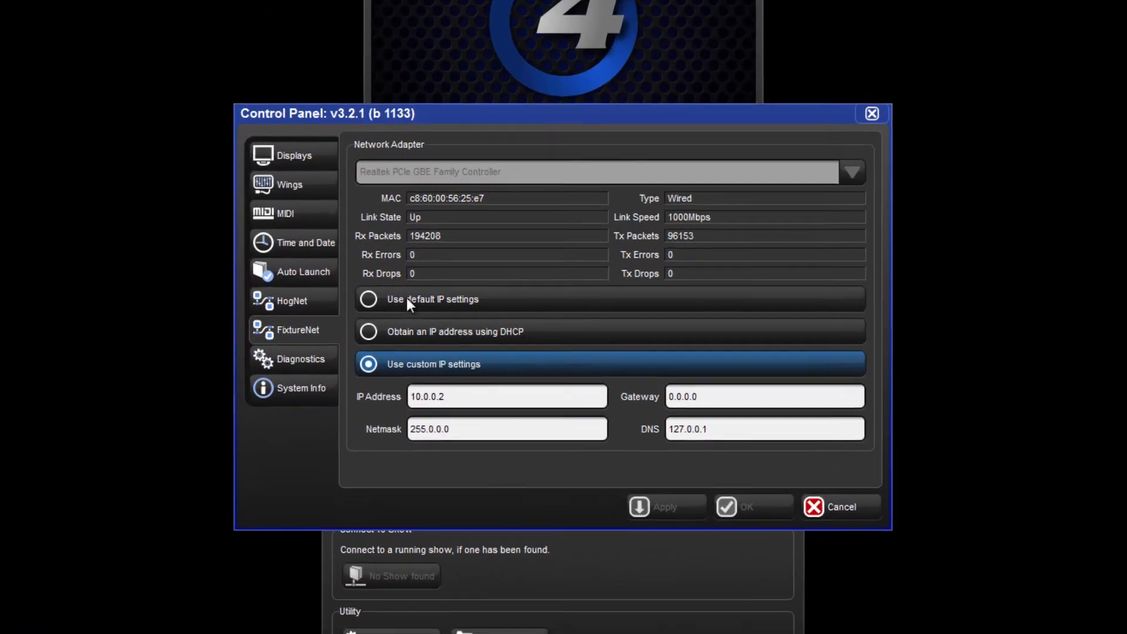
click(368, 299)
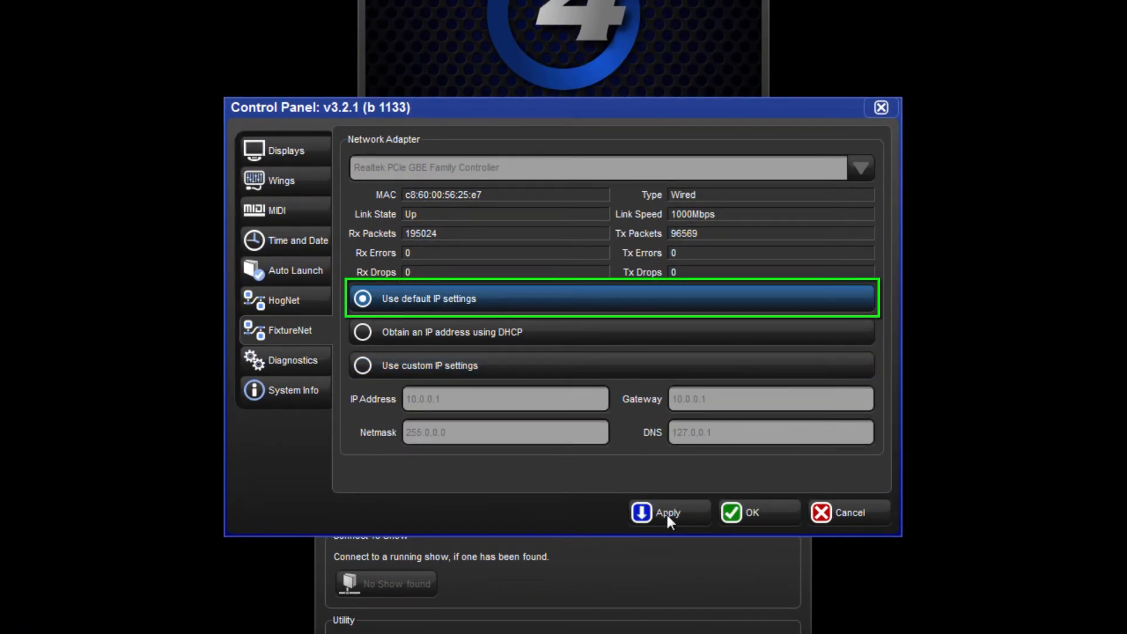
click(668, 513)
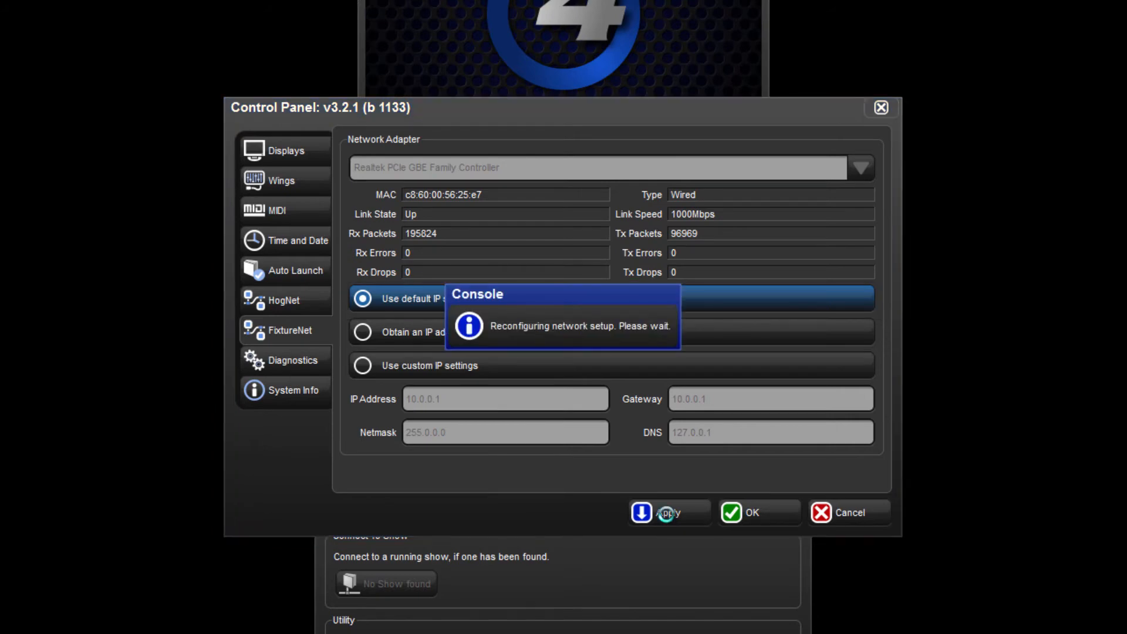
click(668, 512)
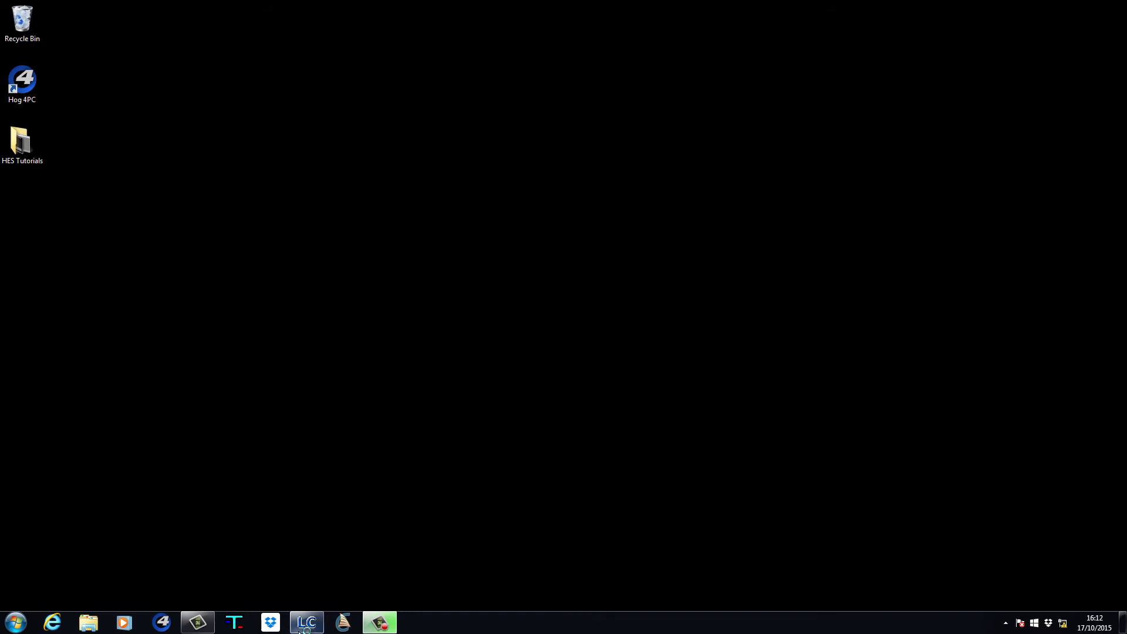
Step: Start Light Converse, confirm the PIN and load the stage in Visualization Only mode
click(305, 621)
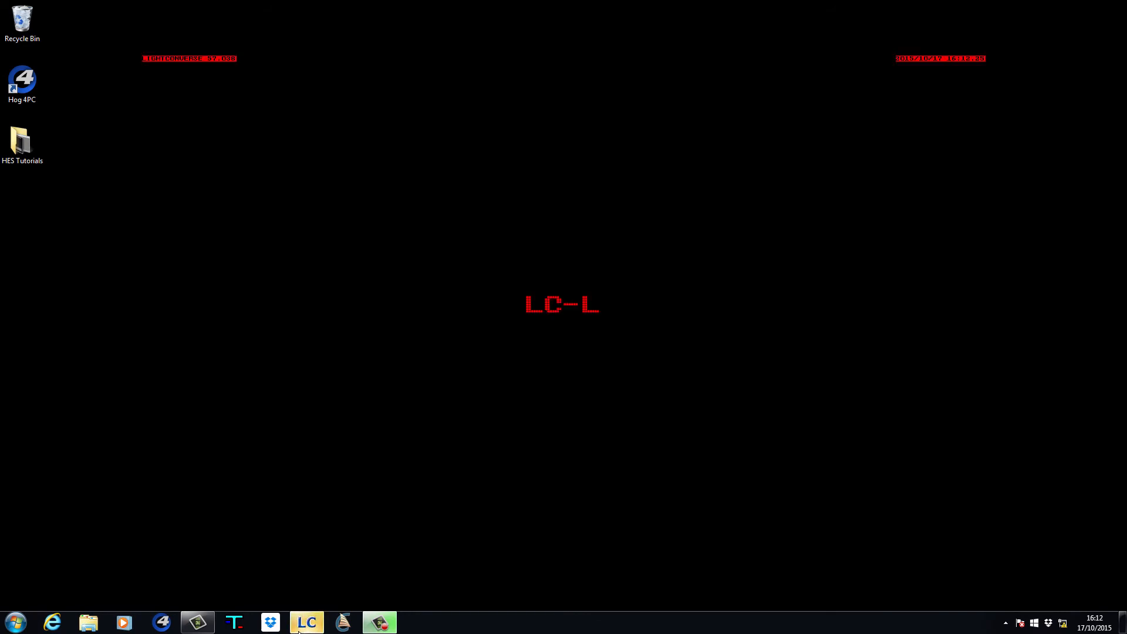
click(307, 622)
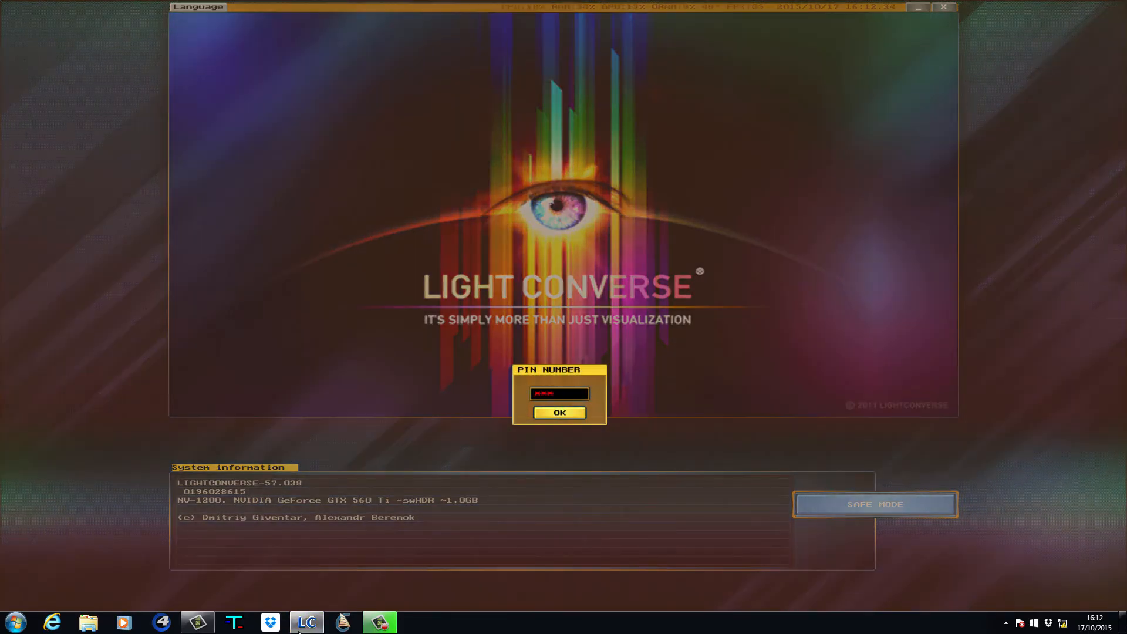
click(559, 412)
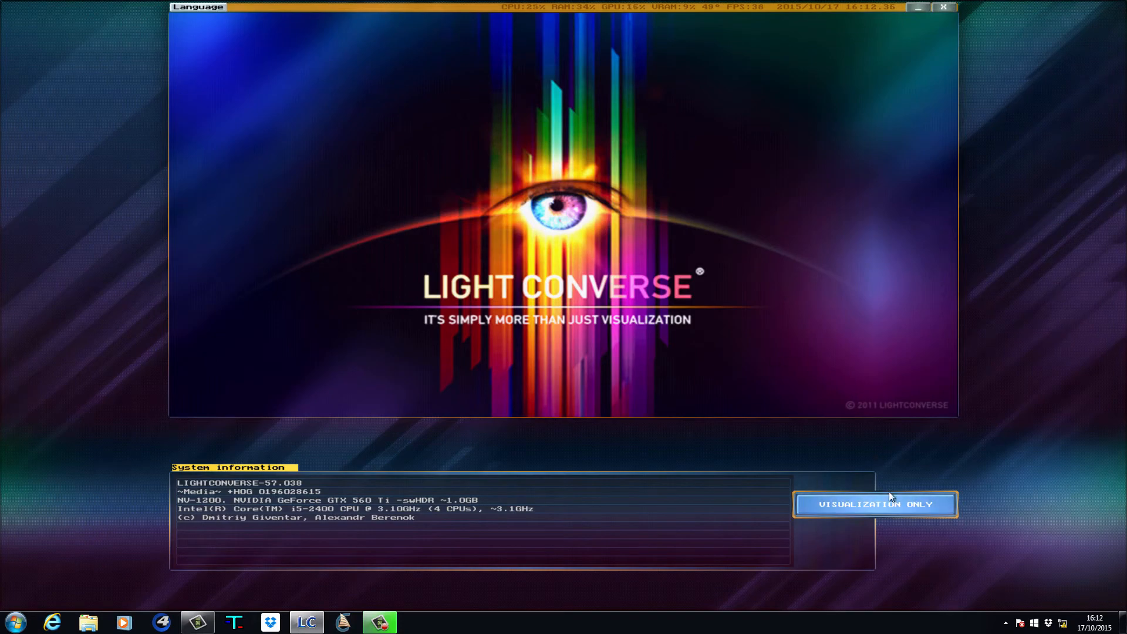
click(874, 503)
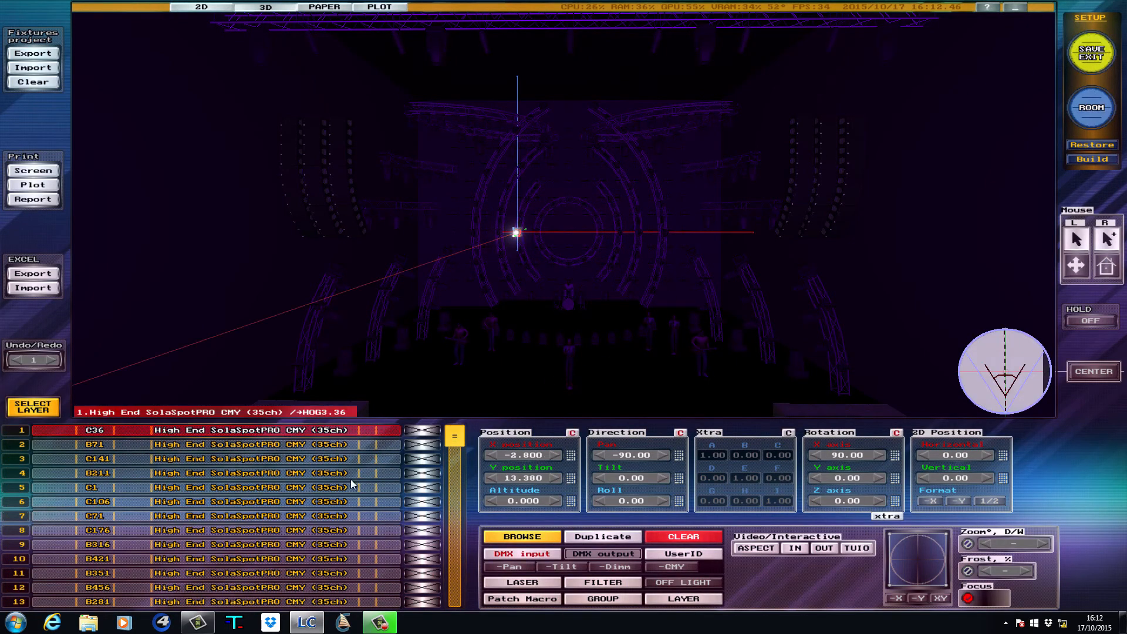
Step: Review the DMX input patch showing fixtures assigned to the HOG universes
click(521, 554)
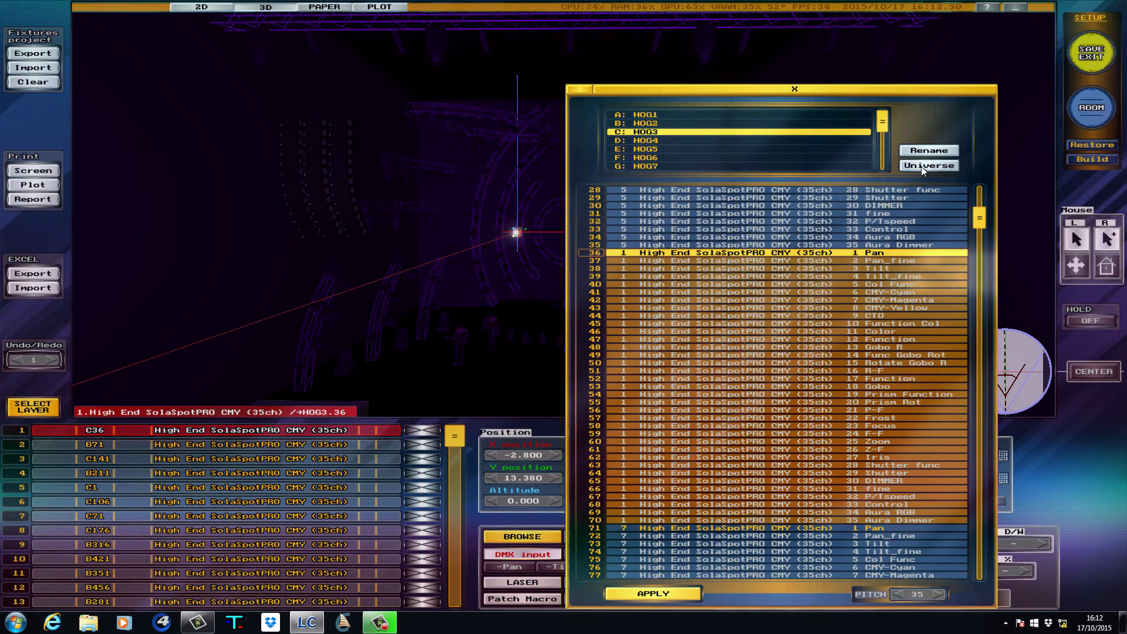
click(927, 166)
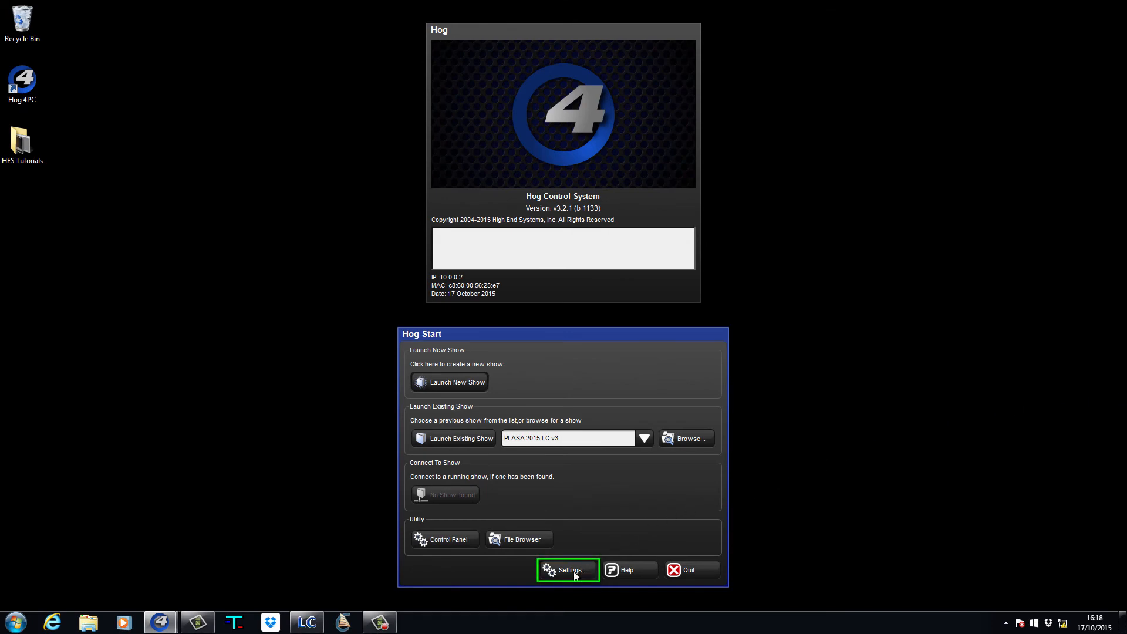
Step: Enable Run Visualizer Stream in the Hog start-up settings and confirm
click(567, 570)
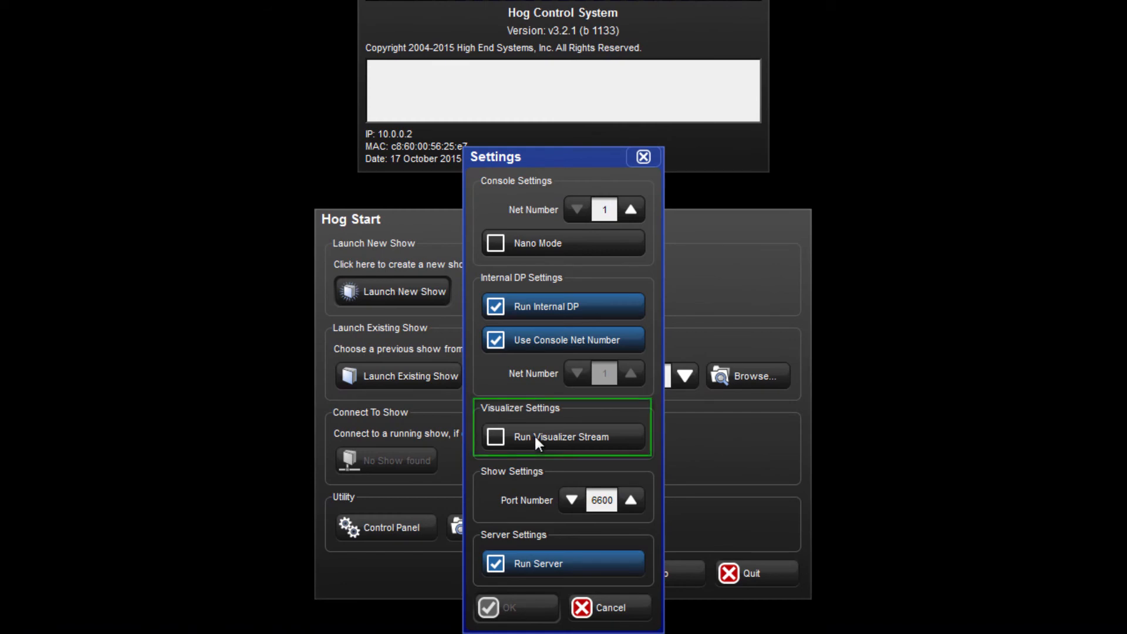
click(496, 436)
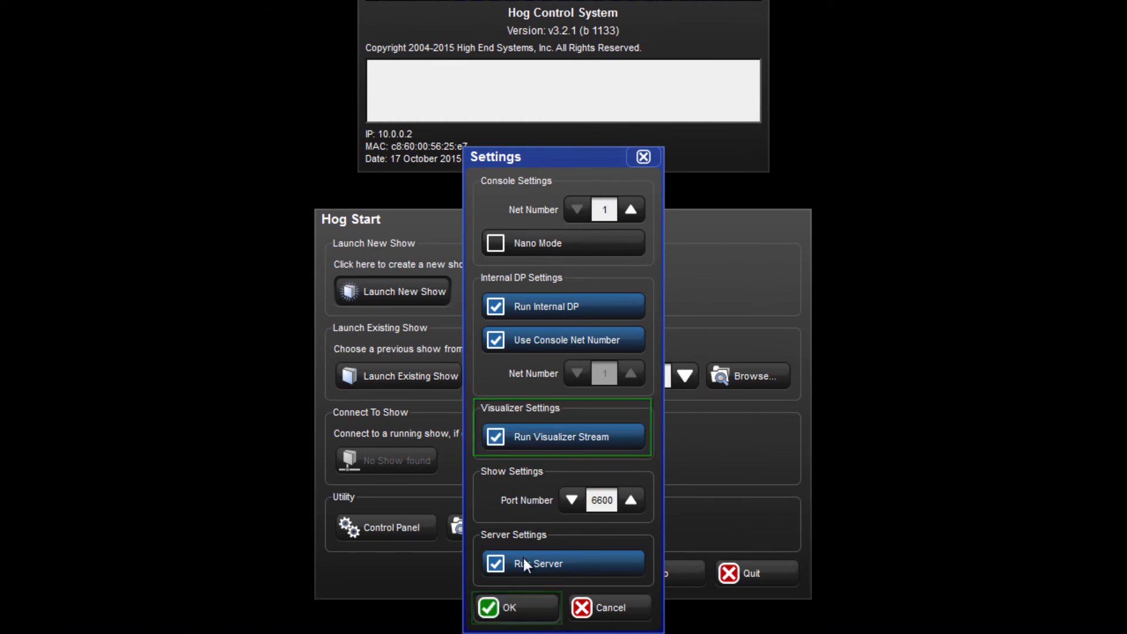
click(515, 607)
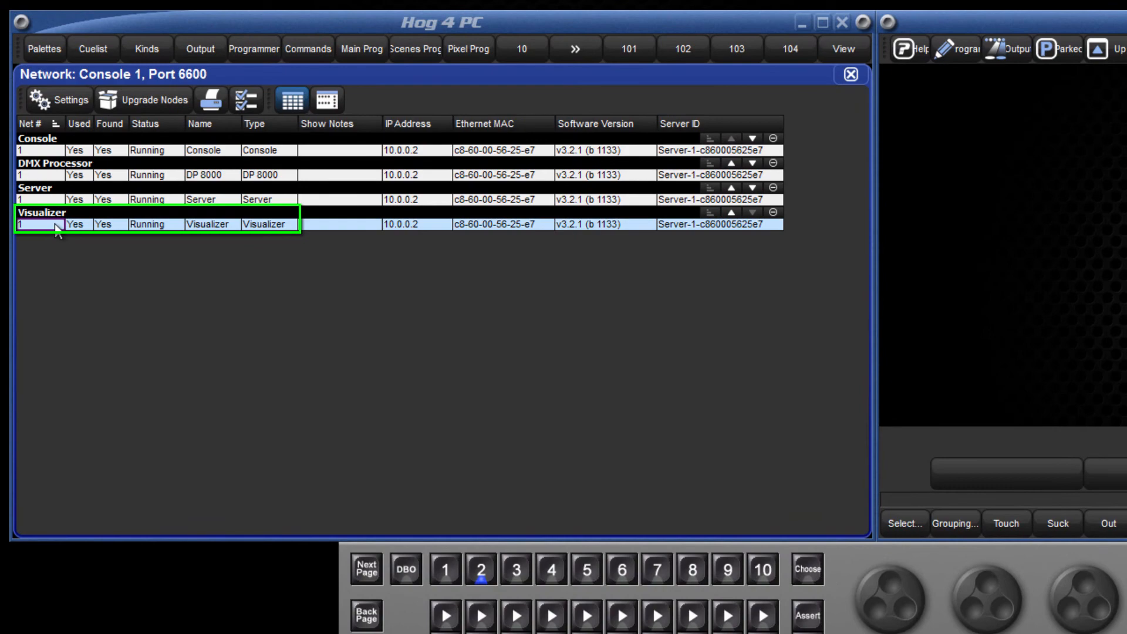
Step: Point the Visualizer node at the detected 10.0.0.2 LIGHT CONVERSE visualizer
click(60, 99)
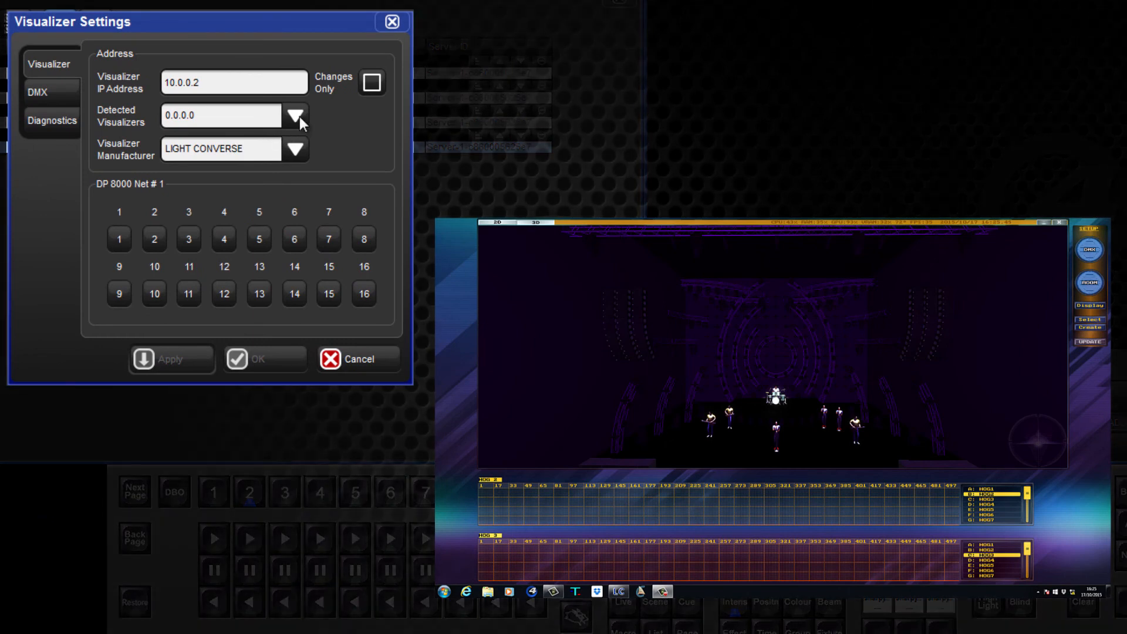
click(294, 116)
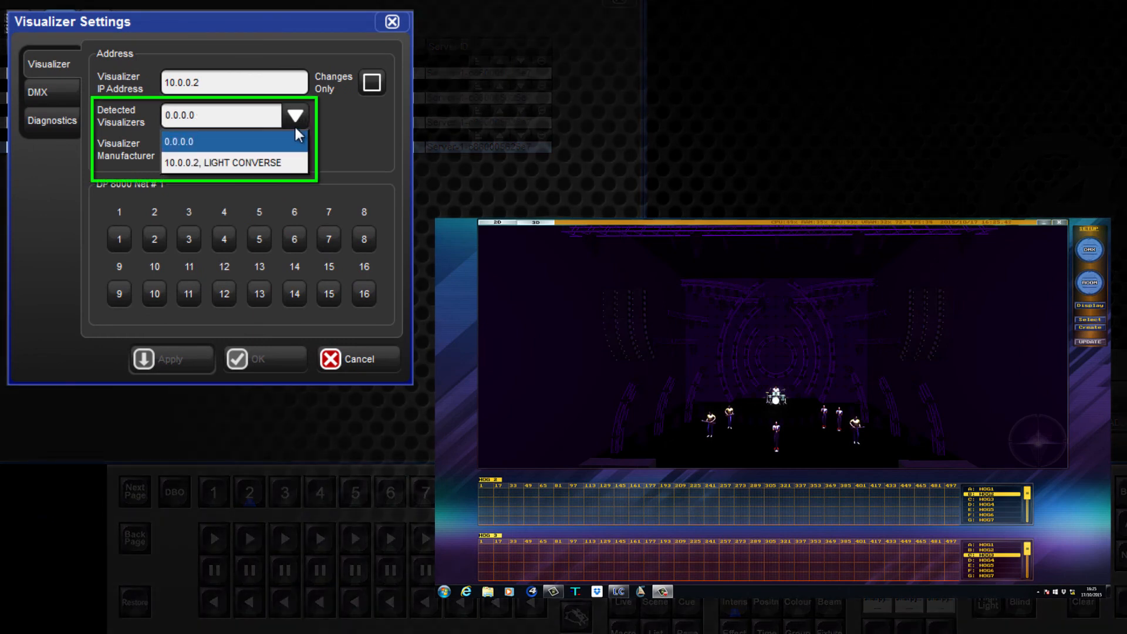
click(232, 163)
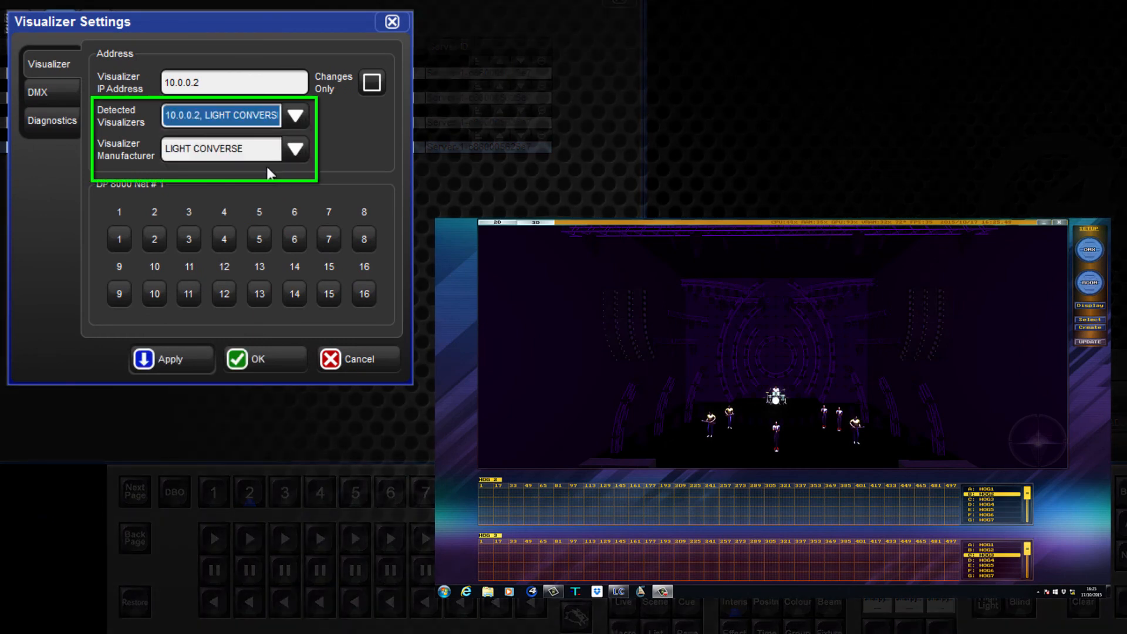